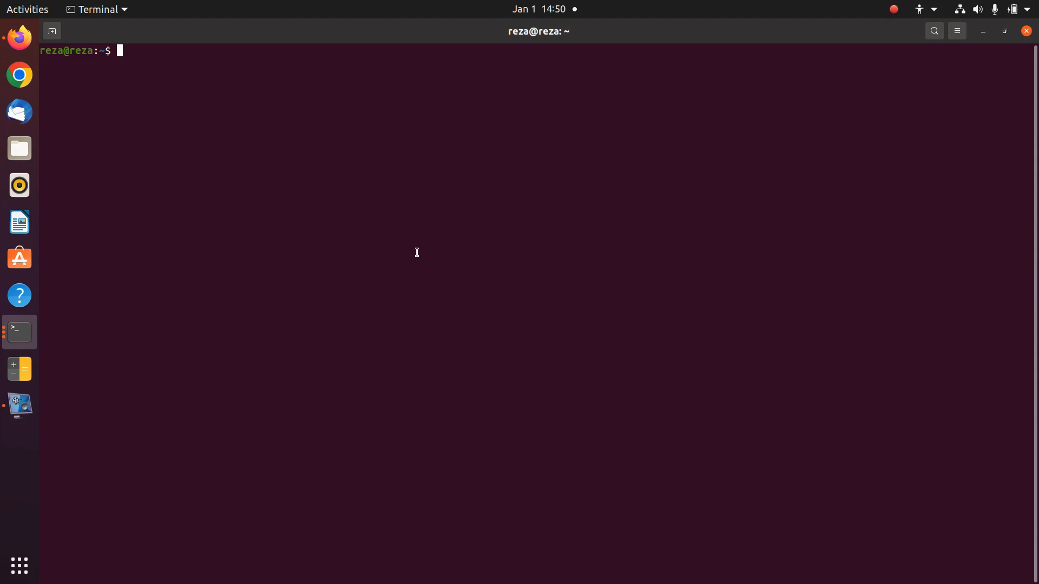
# Step: Run sudo apt-get install bmon; apt reports bmon is already the newest version
pyautogui.write('sudo')
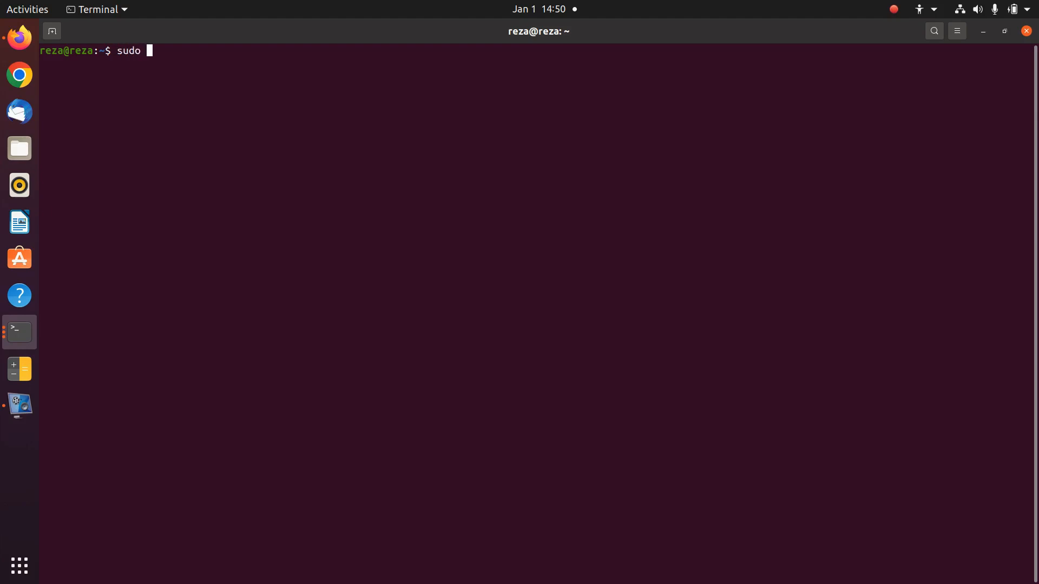
pyautogui.write('apt-g')
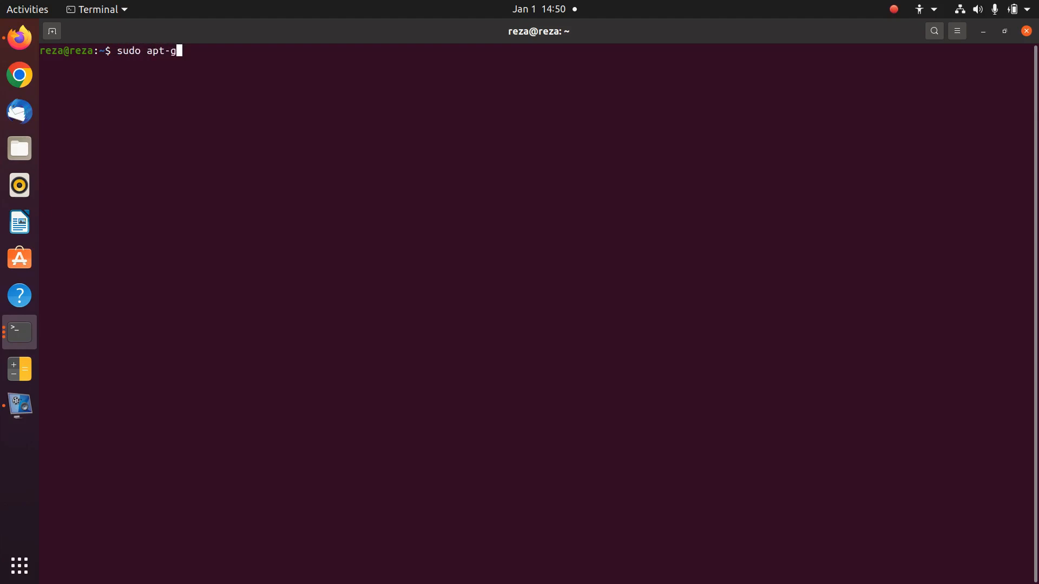
pyautogui.write('et install b')
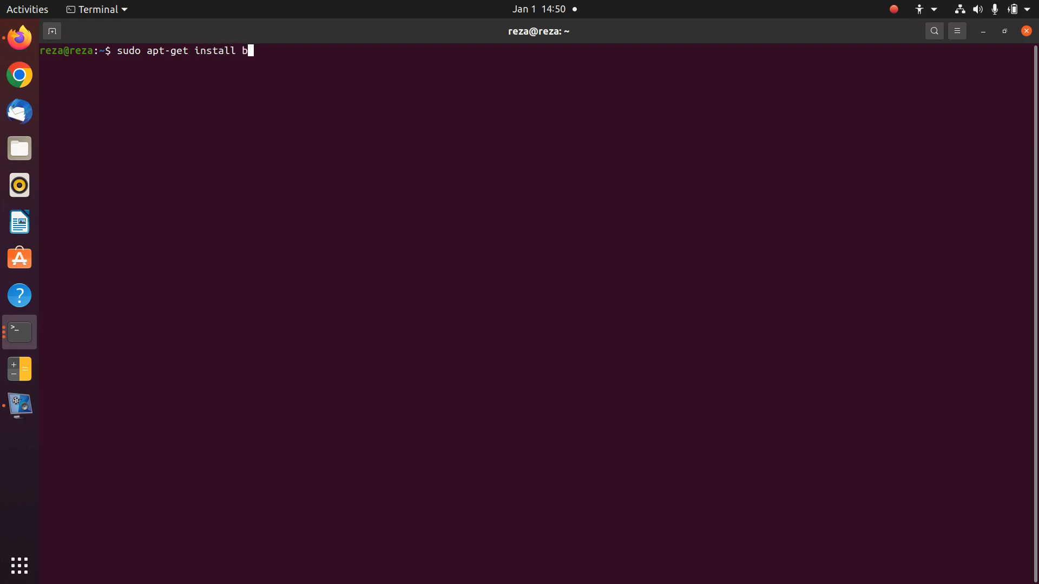
pyautogui.press('Return')
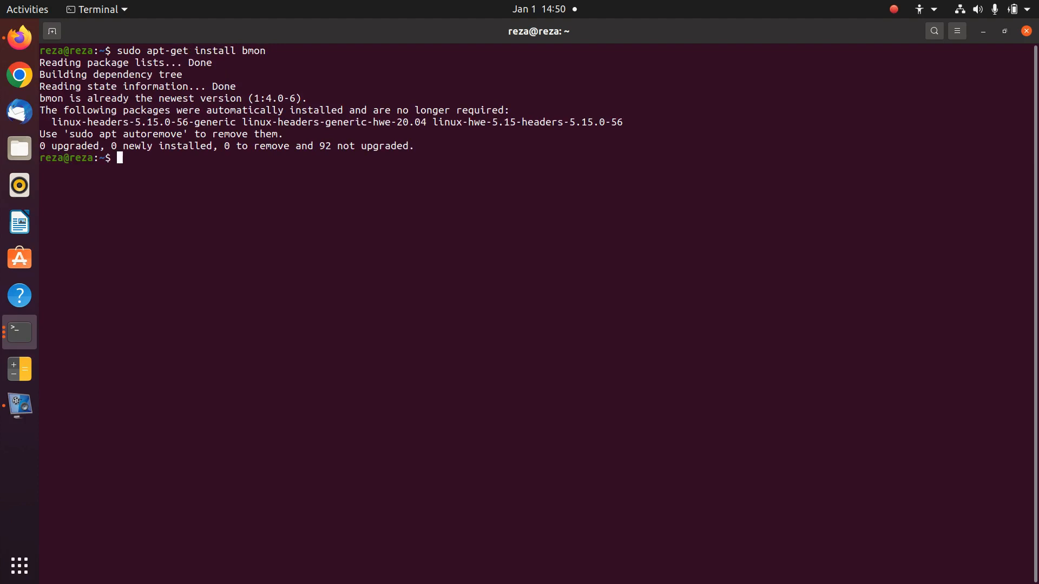
# Step: Launch bmon to show the interface list with RX/TX bytes-per-second graphs
pyautogui.write('bmon')
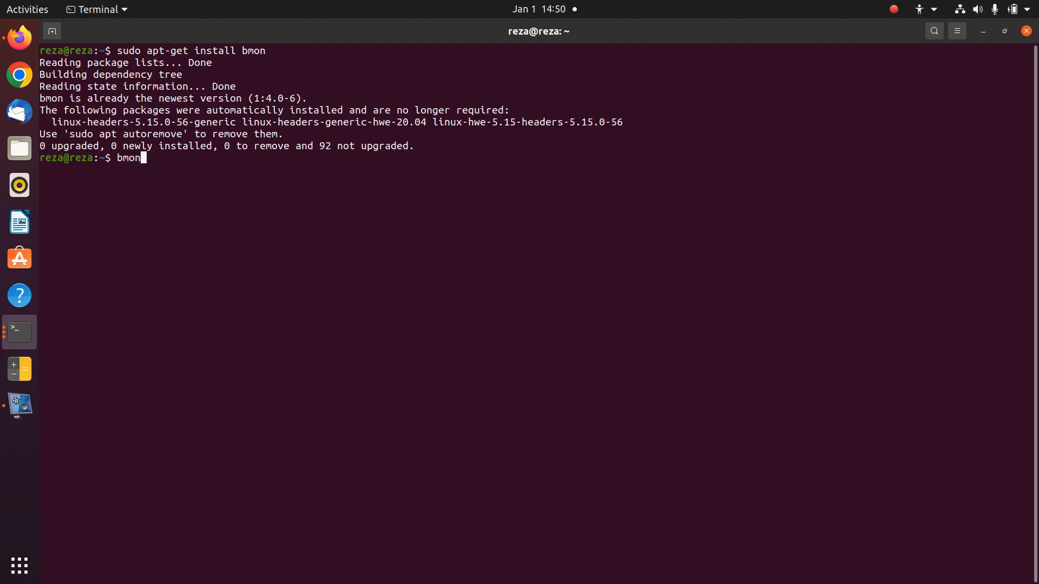
pyautogui.press('Return')
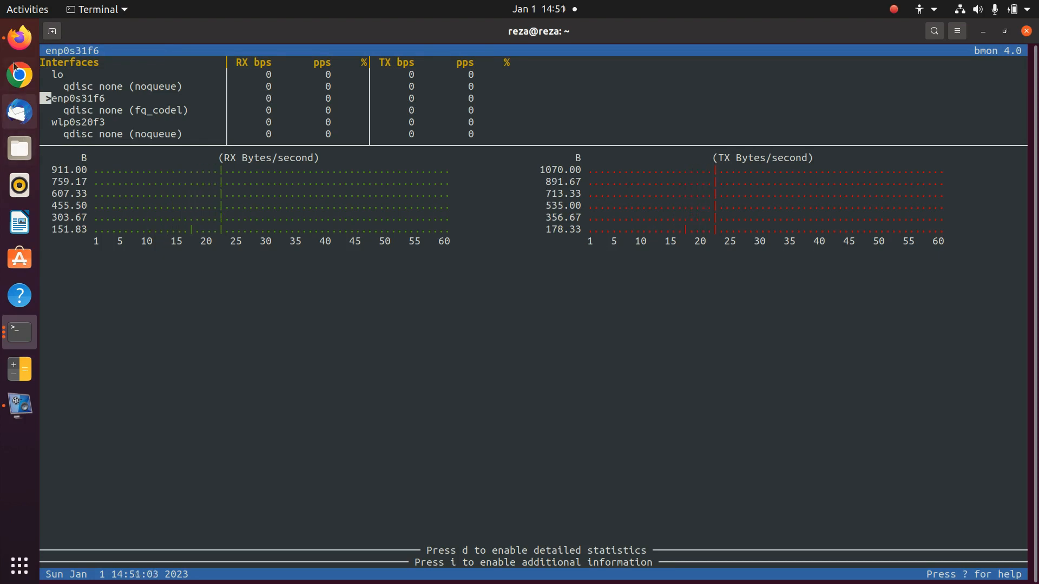
# Step: In Firefox on speedtestx.de, start the 5 GB test file download to generate traffic
pyautogui.click(18, 38)
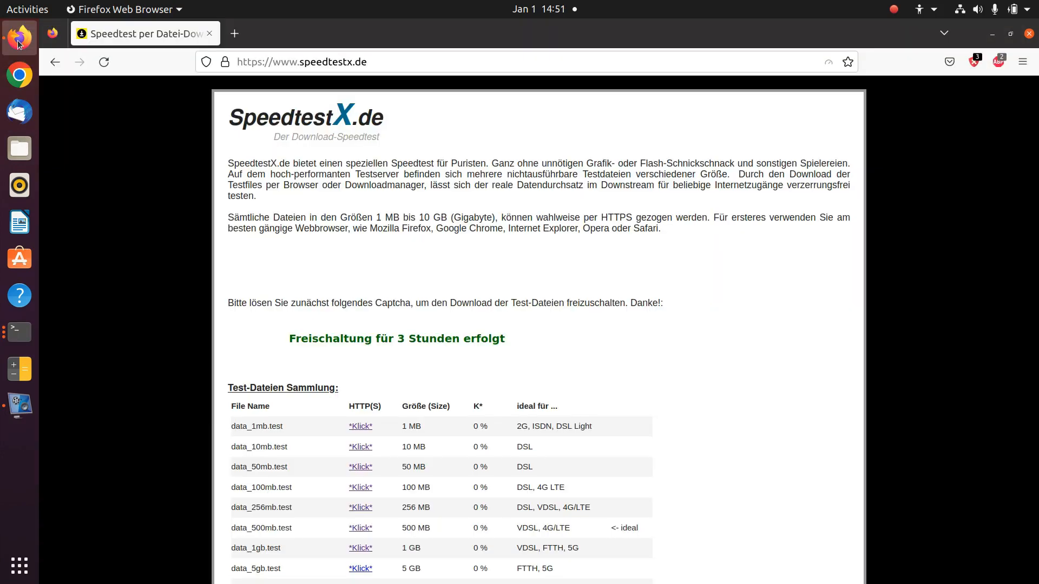
pyautogui.scroll(-3)
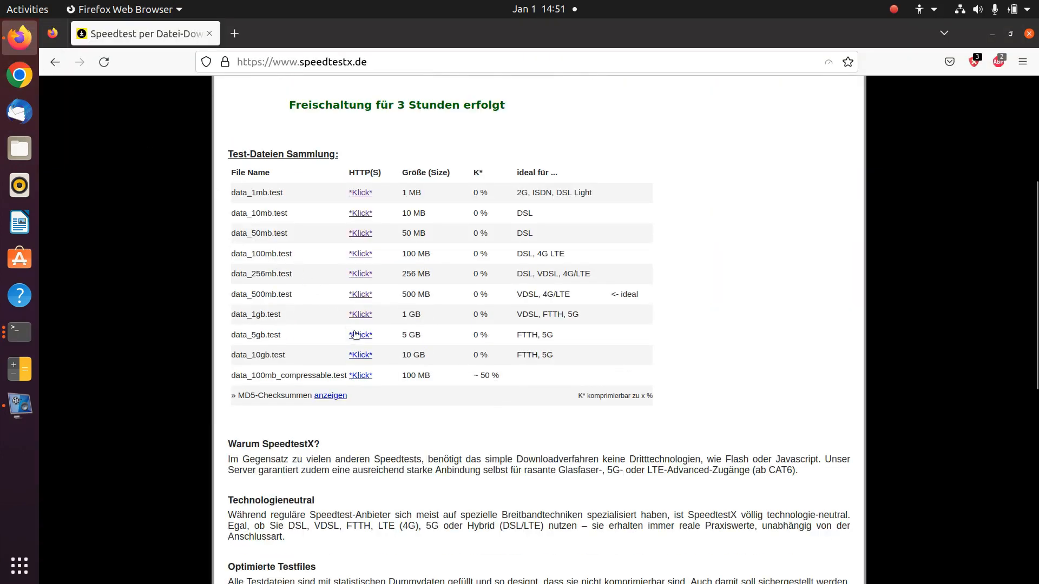
pyautogui.click(361, 314)
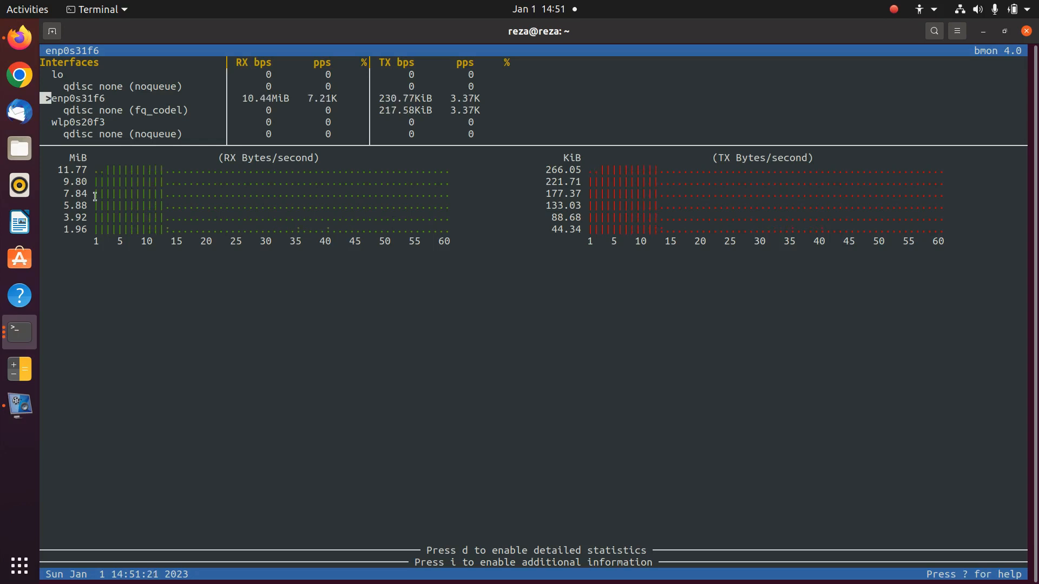
# Step: Quit bmon and relaunch it as bmon -b showing rates in bits per second
pyautogui.press('q')
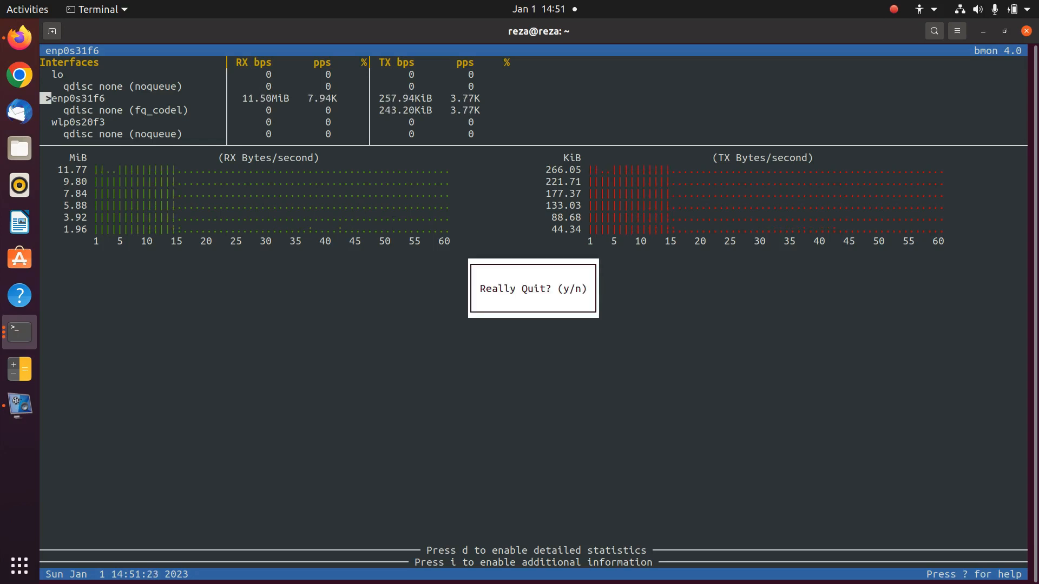
pyautogui.press('y')
pyautogui.write('bmon')
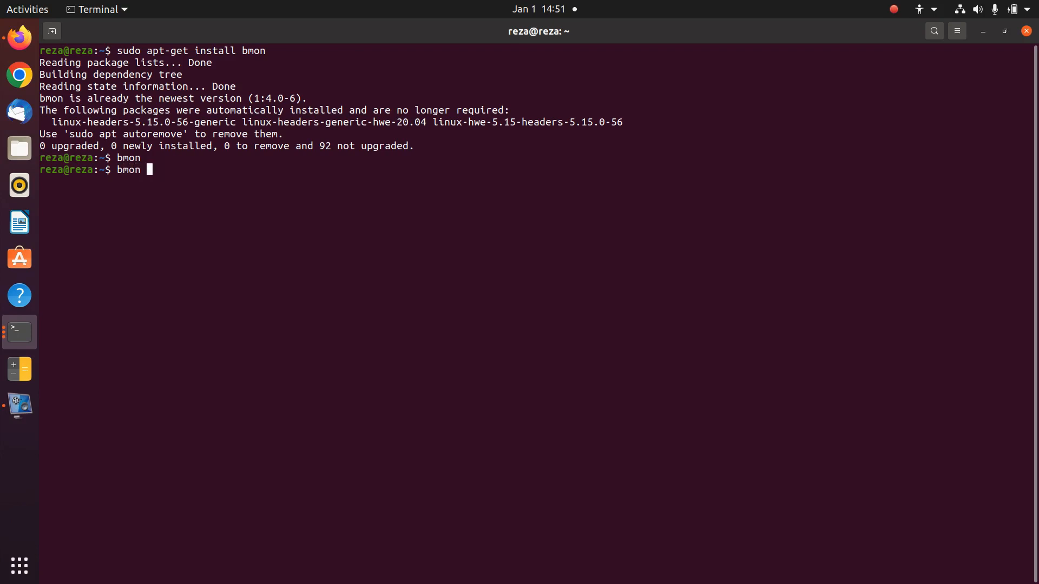
pyautogui.write('-b')
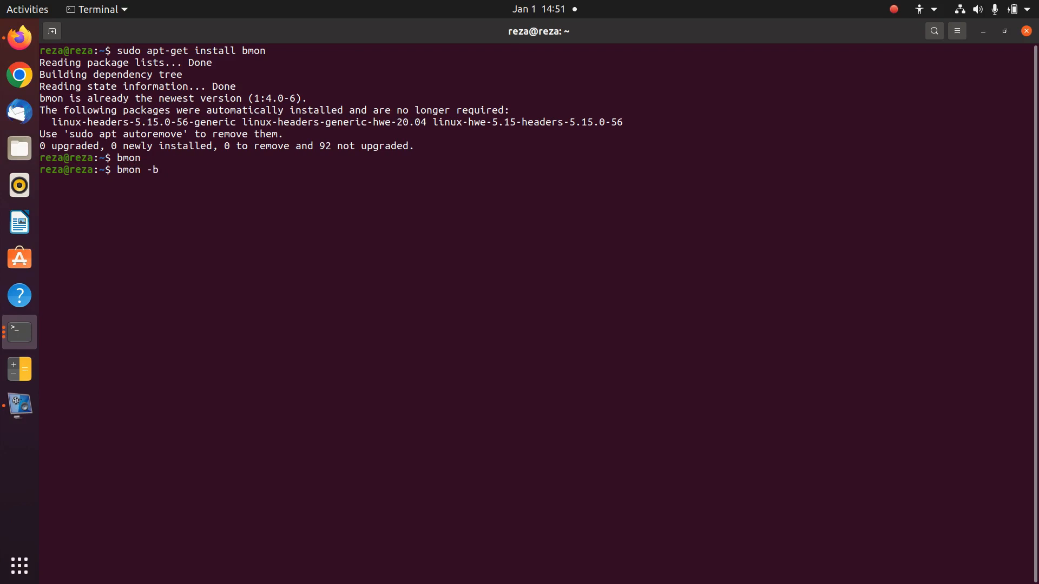
pyautogui.press('Return')
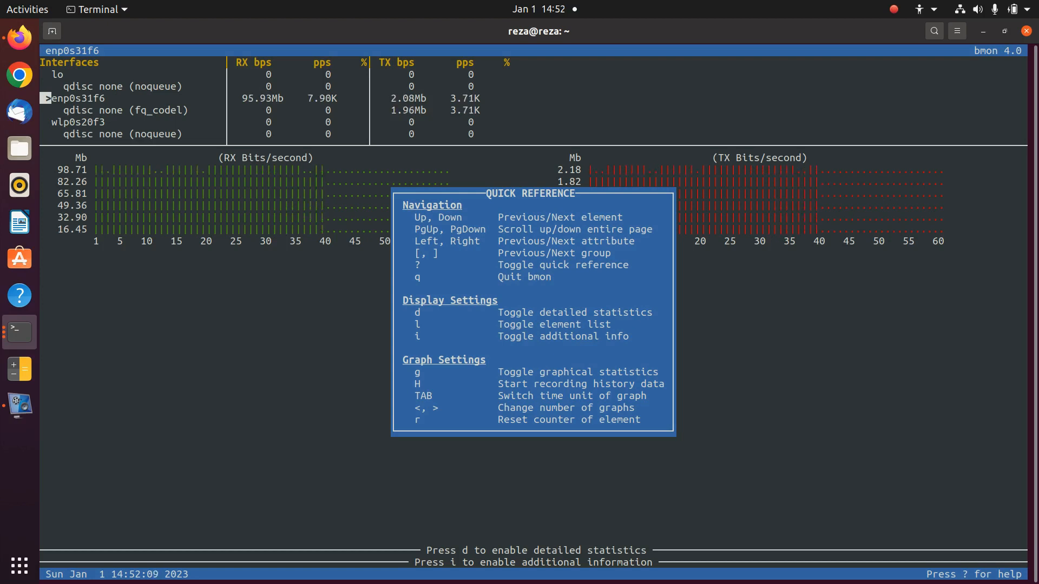
pyautogui.press('Down')
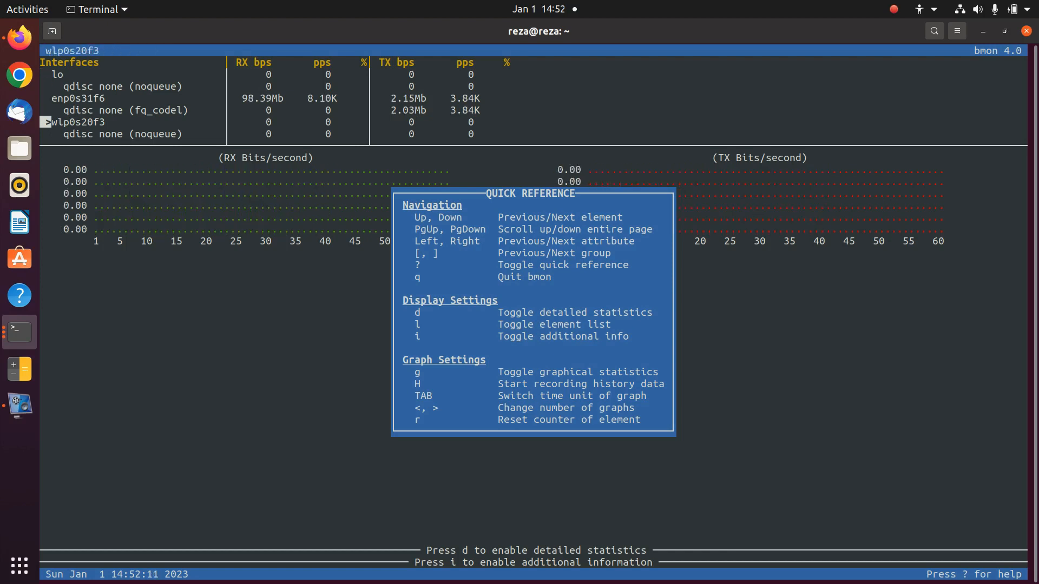
pyautogui.press('Up')
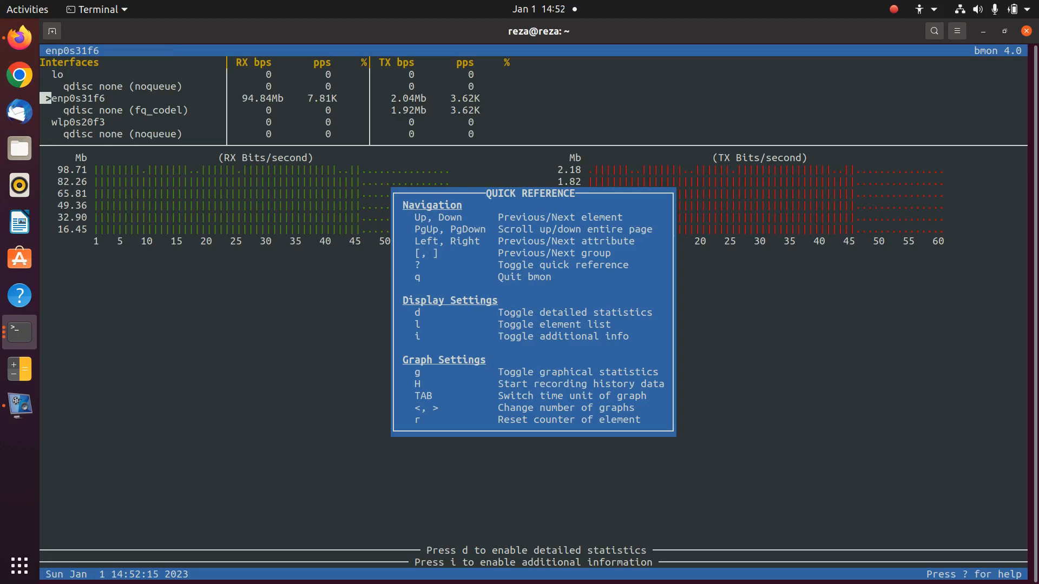
pyautogui.press('Tab')
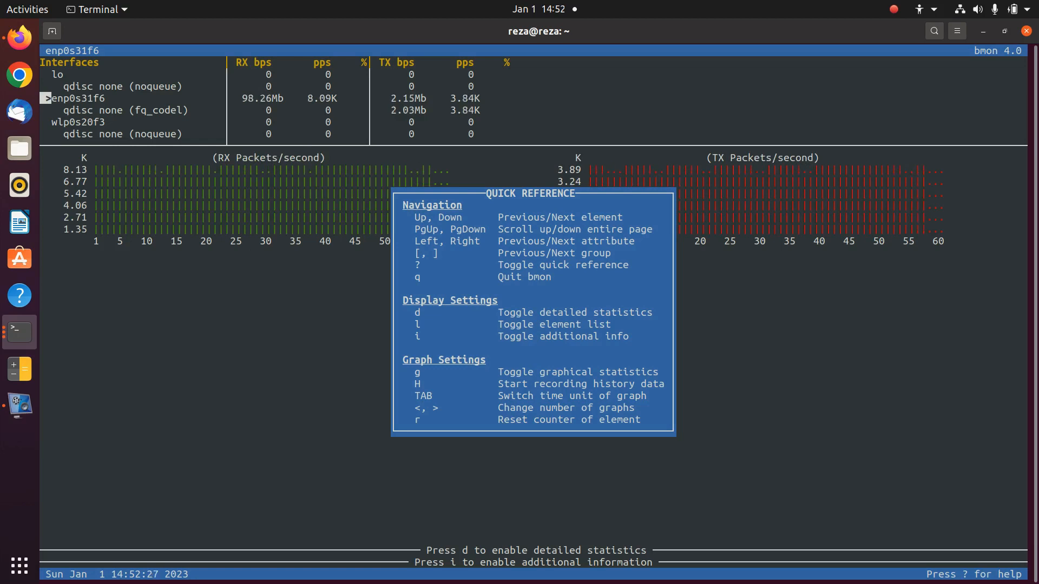
pyautogui.press('Tab')
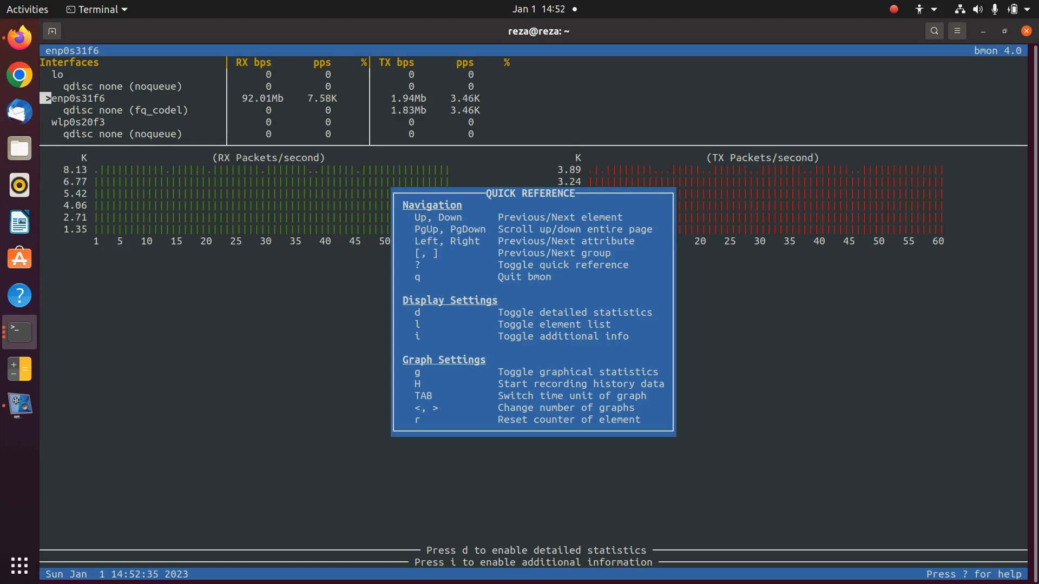
pyautogui.press('Right')
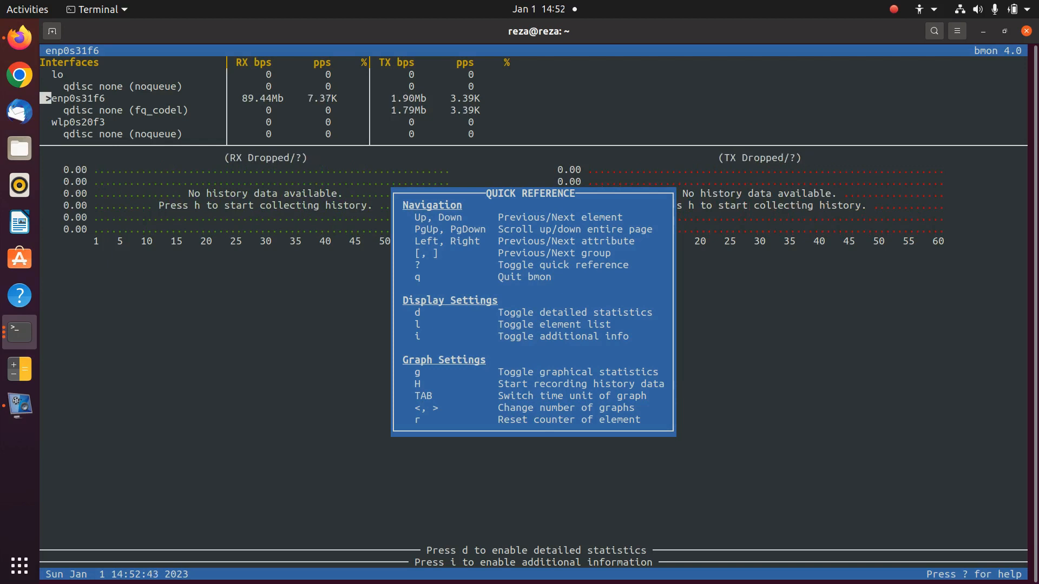
pyautogui.press('Right')
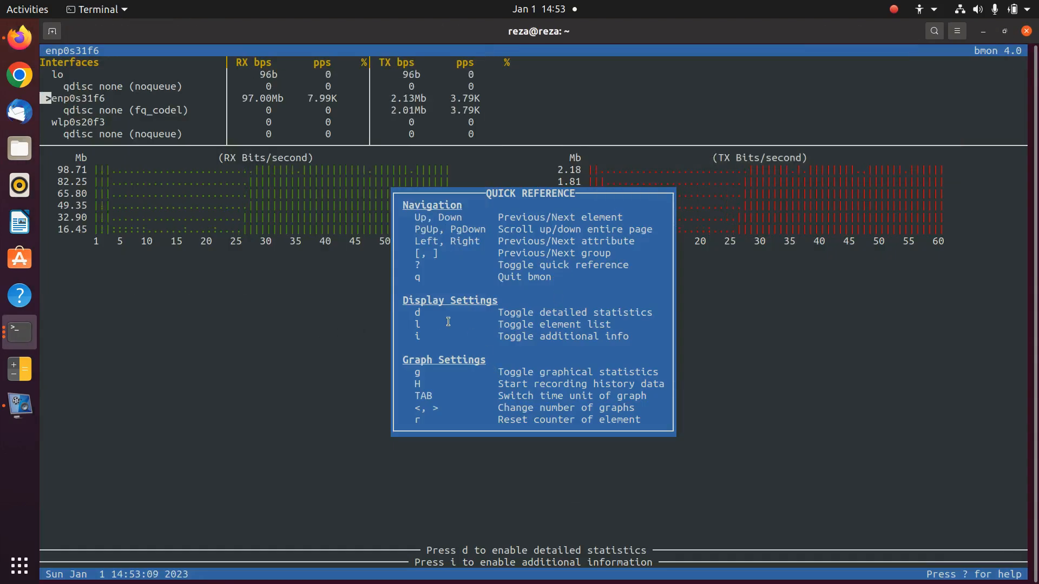
# Step: Show detailed statistics and additional interface information beneath the graphs
pyautogui.press('d')
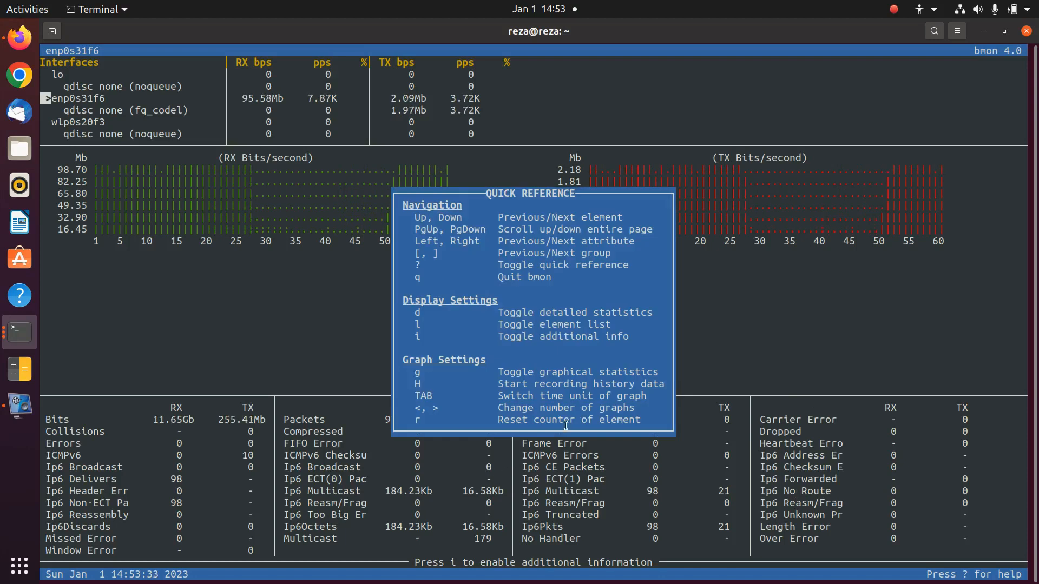
pyautogui.press('l')
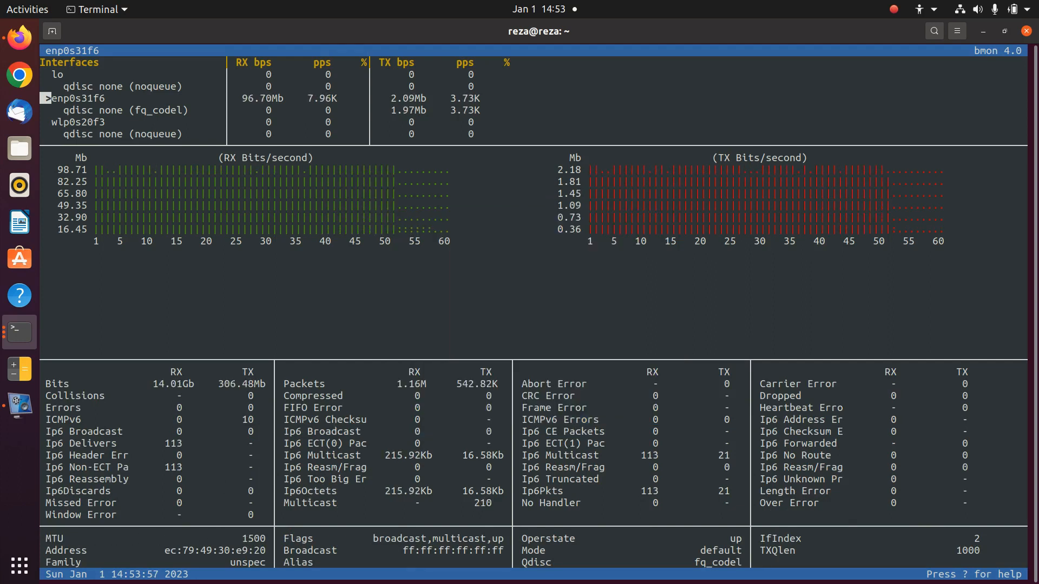
# Step: Toggle the interface list, graphs and details, ending with the list above the RX/TX graphs
pyautogui.press('d')
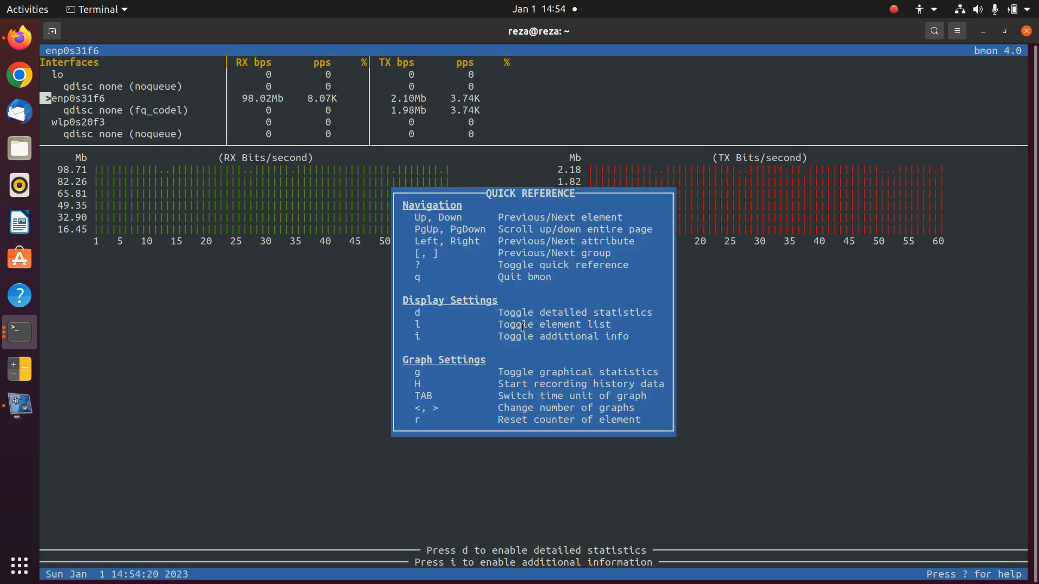
pyautogui.press('l')
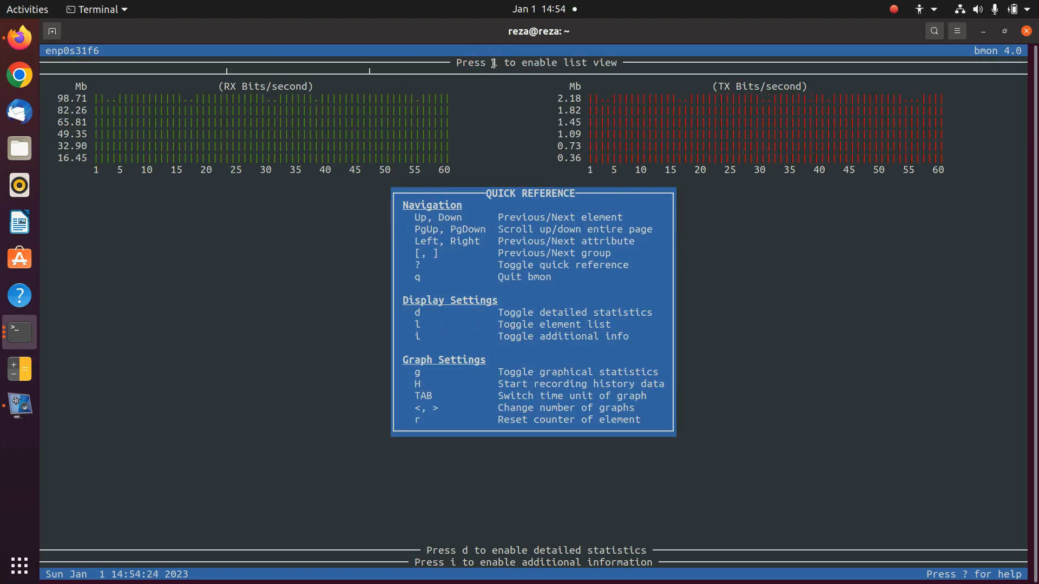
pyautogui.moveTo(509, 104)
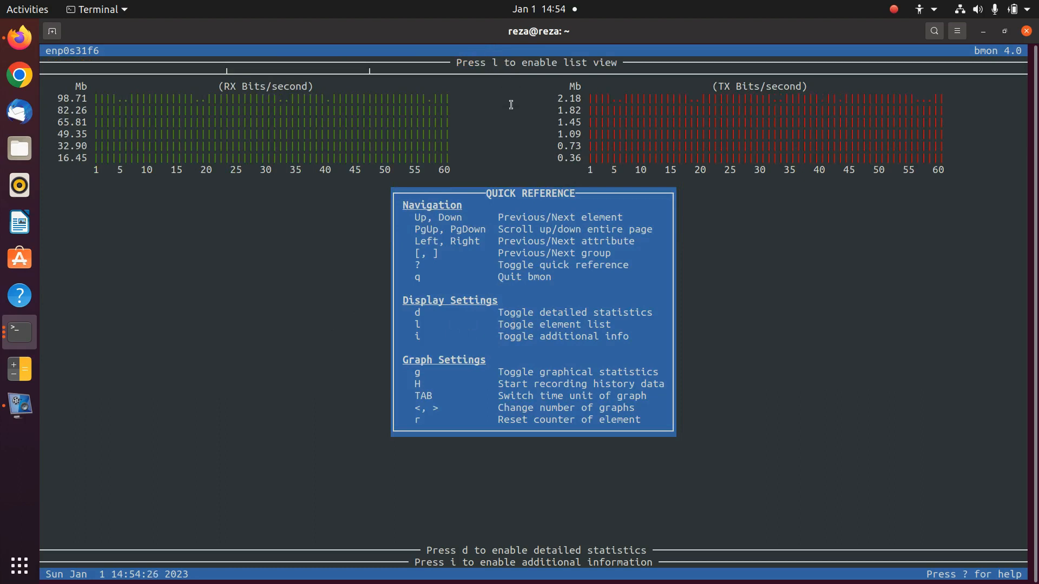
pyautogui.press('l')
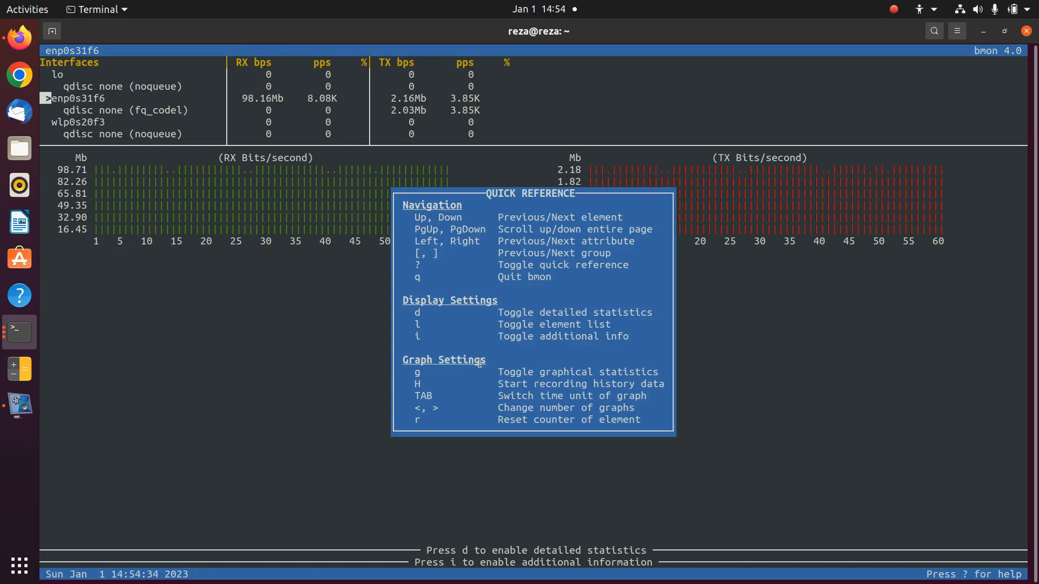
pyautogui.press('g')
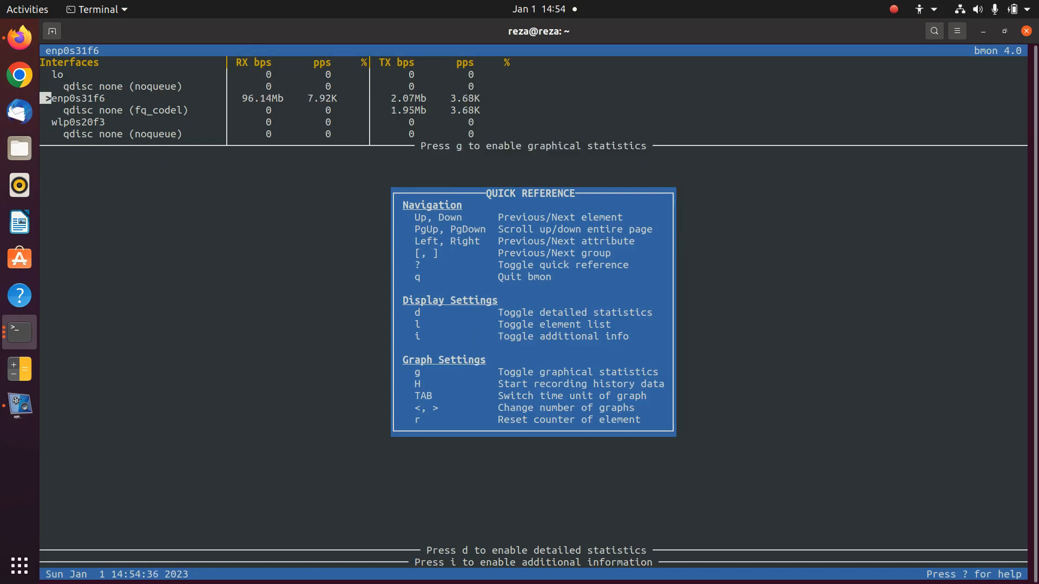
pyautogui.press('g')
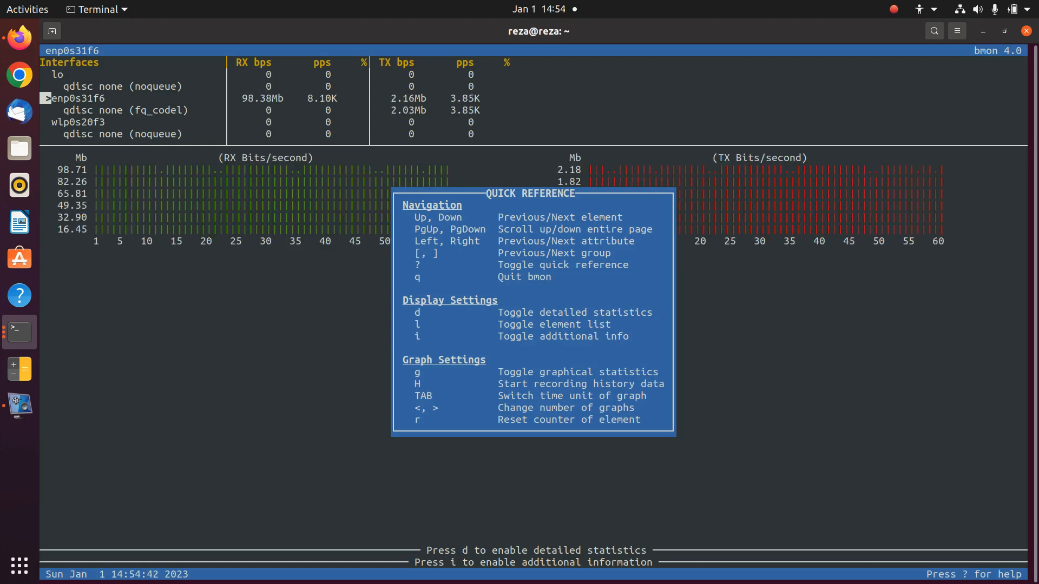
pyautogui.press('g')
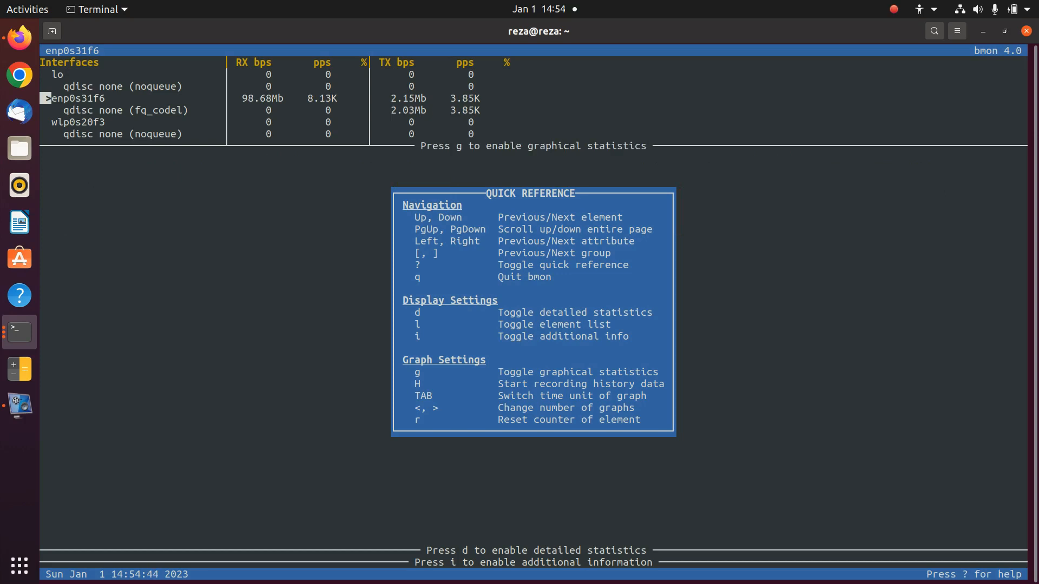
pyautogui.press('i')
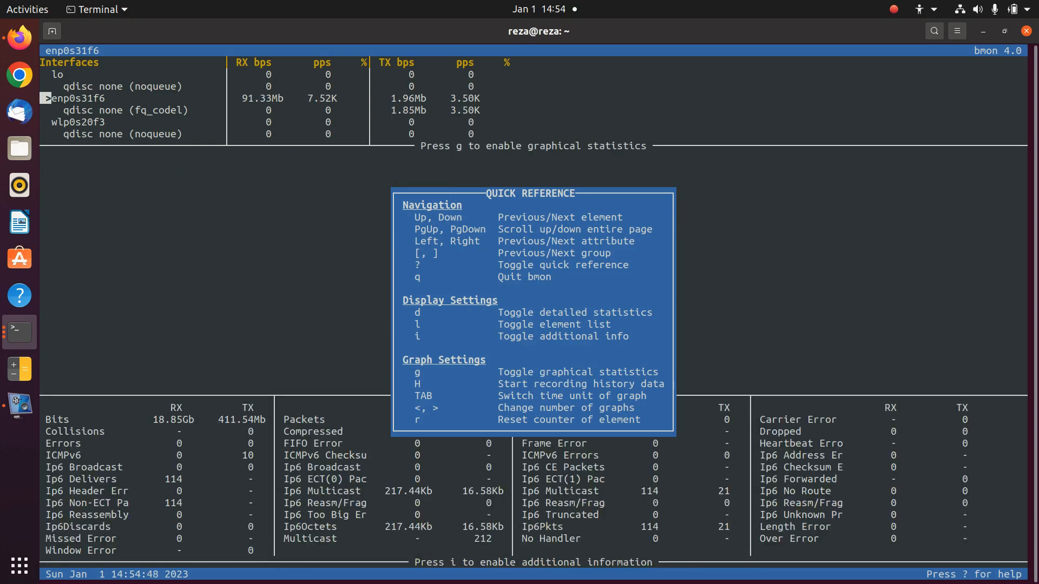
pyautogui.press('d')
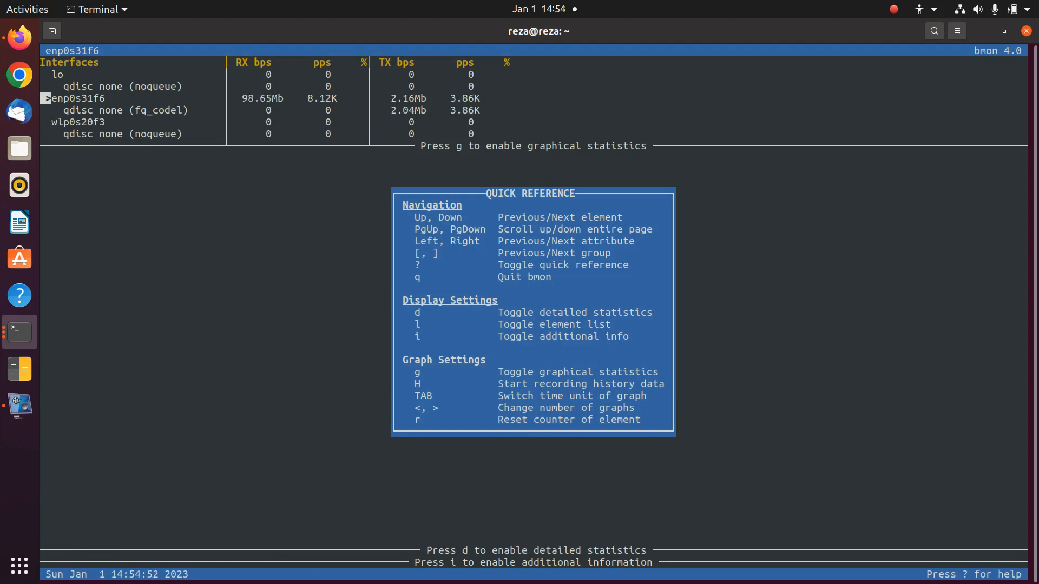
pyautogui.press('g')
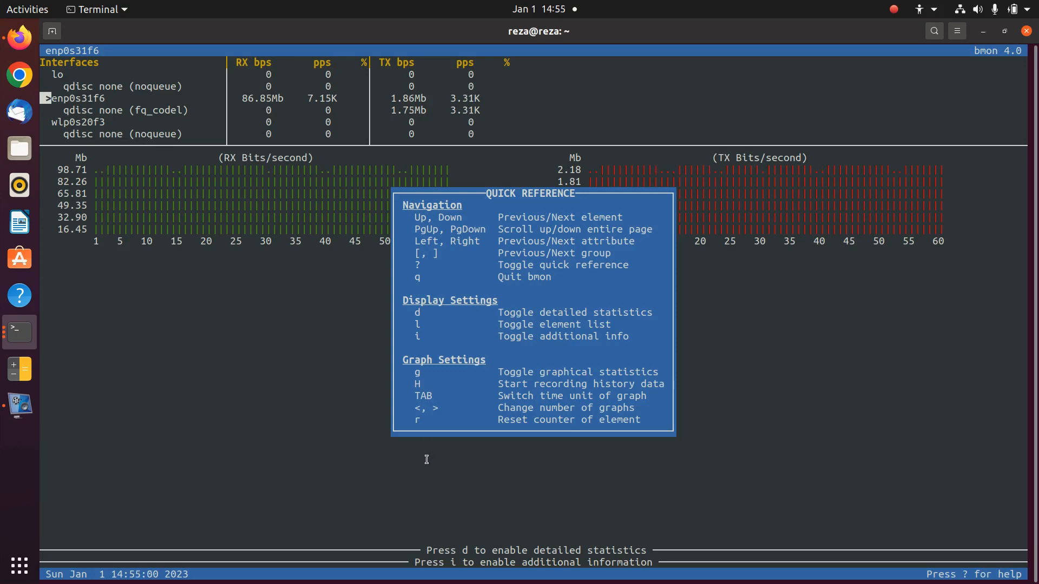
# Step: Cycle the graph time unit through minutes and longer units back to per-second rates
pyautogui.press('Tab')
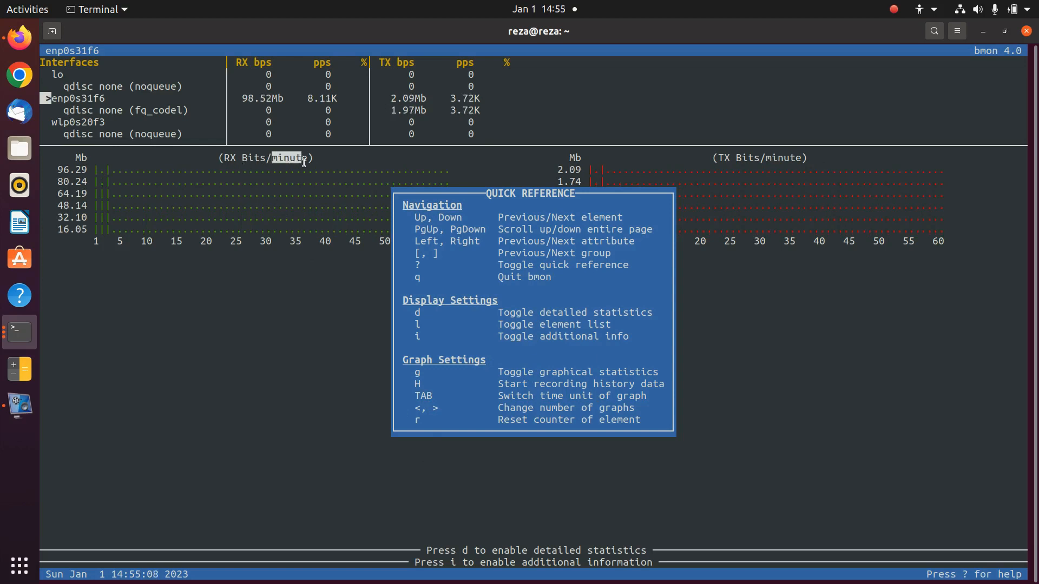
pyautogui.press('Tab')
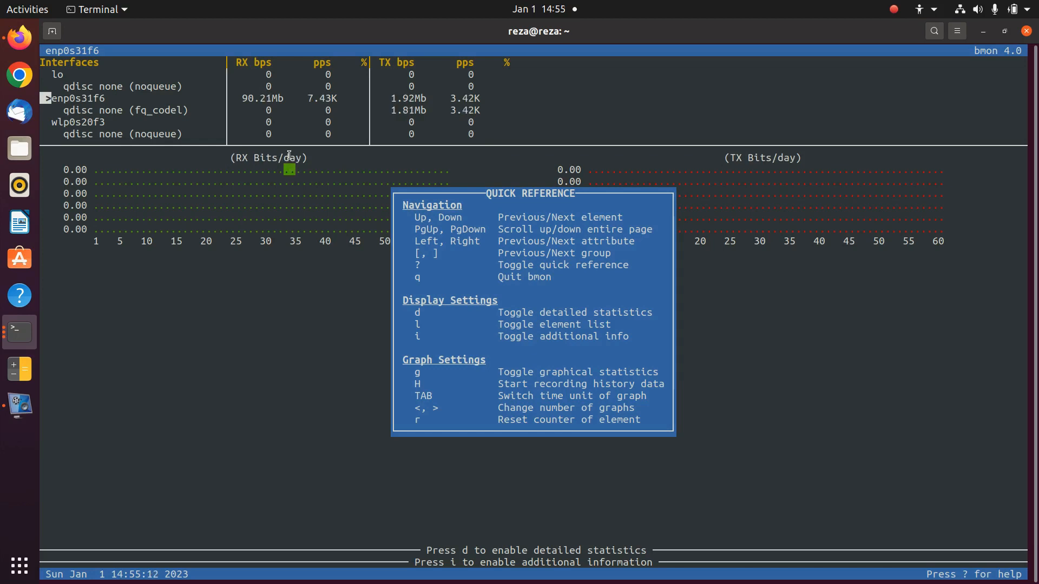
pyautogui.press('Tab')
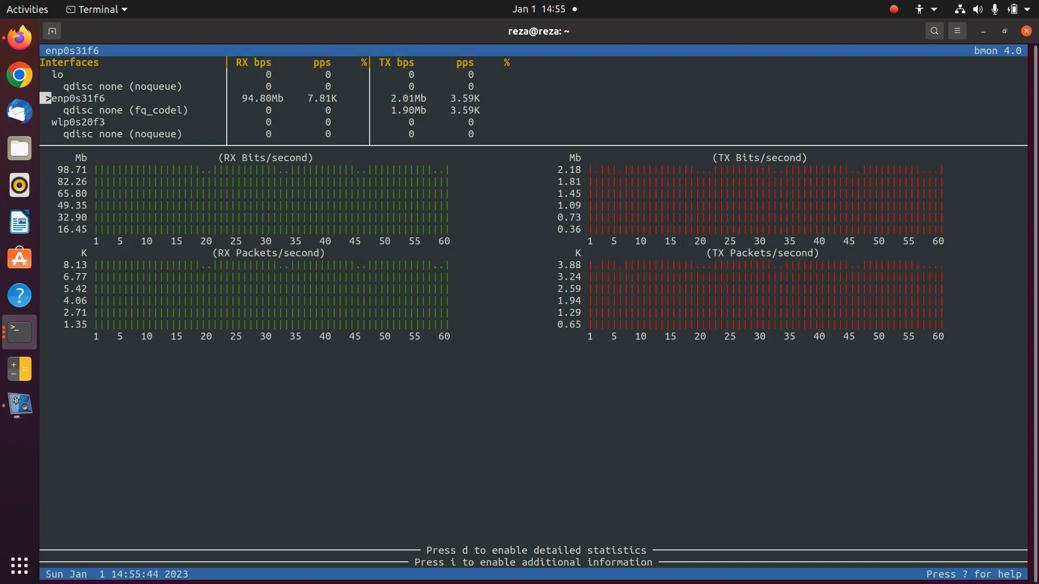
# Step: Toggle the detailed statistics once more, then quit bmon back to the shell
pyautogui.press('d')
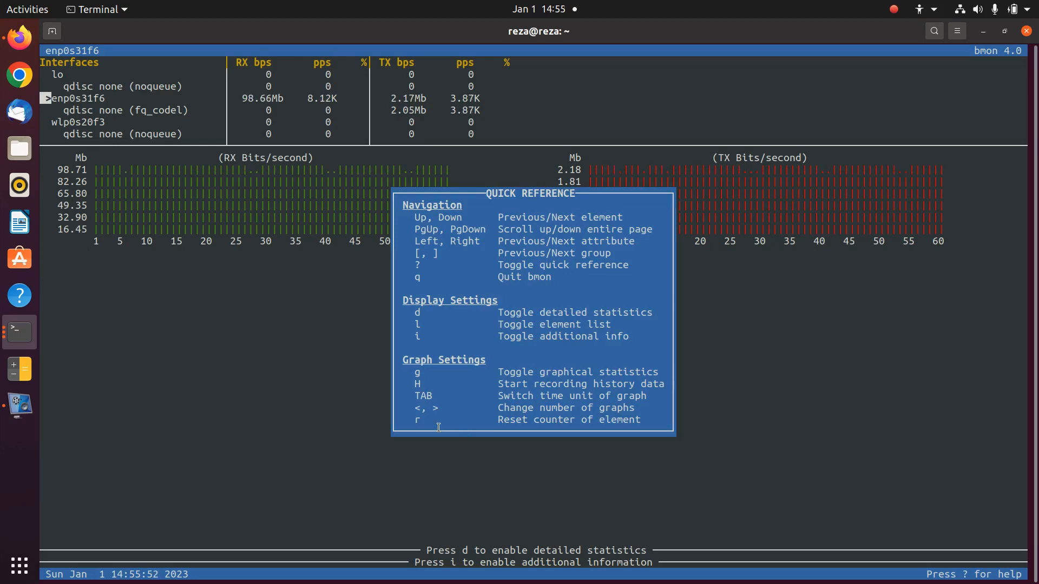
pyautogui.press('d')
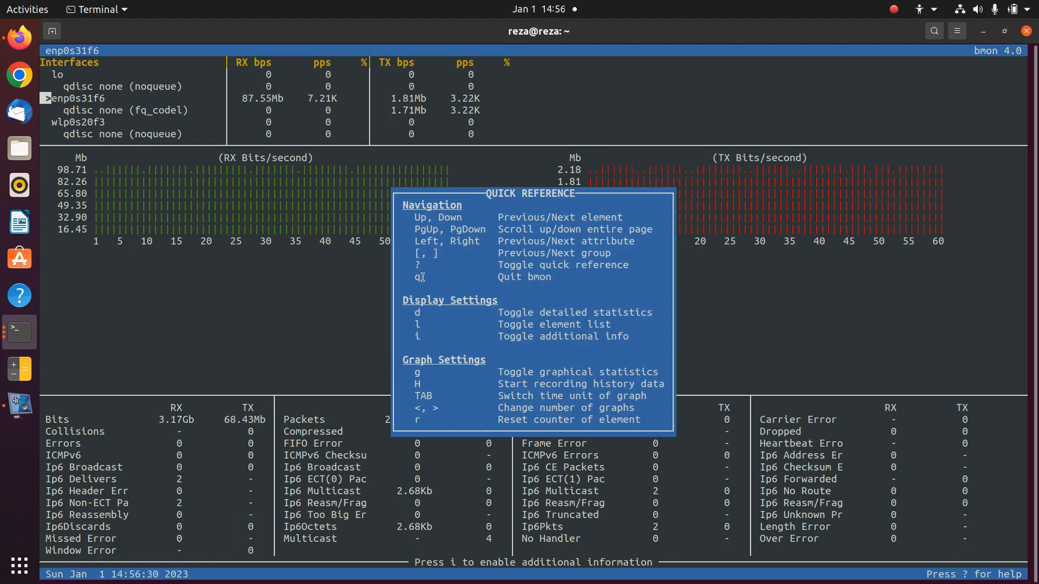
pyautogui.press('q')
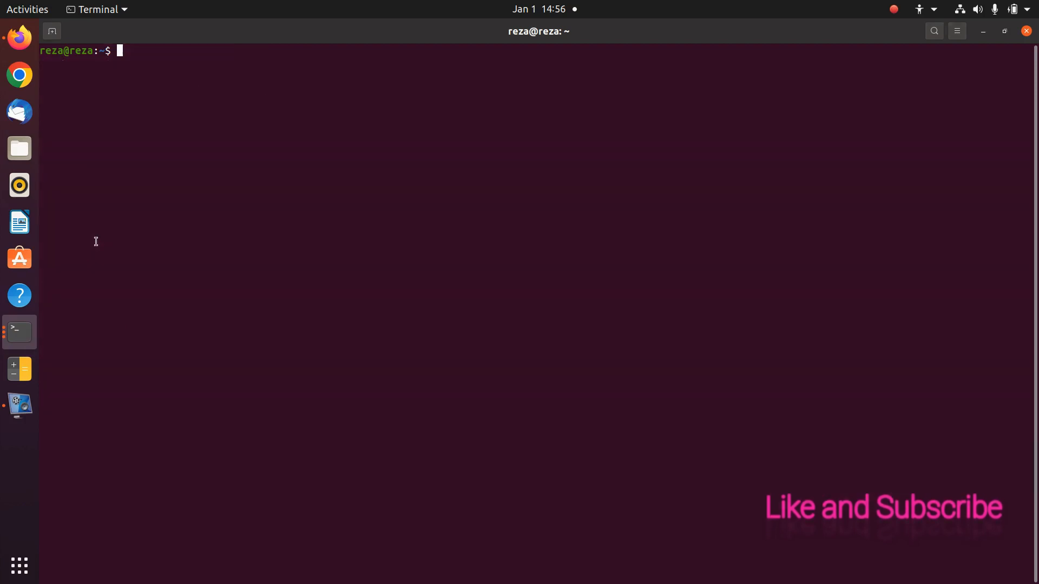
# Step: Run ifconfig, select the interface name enp0s31f6, and begin a fresh bmon command
pyautogui.write('ifconfig')
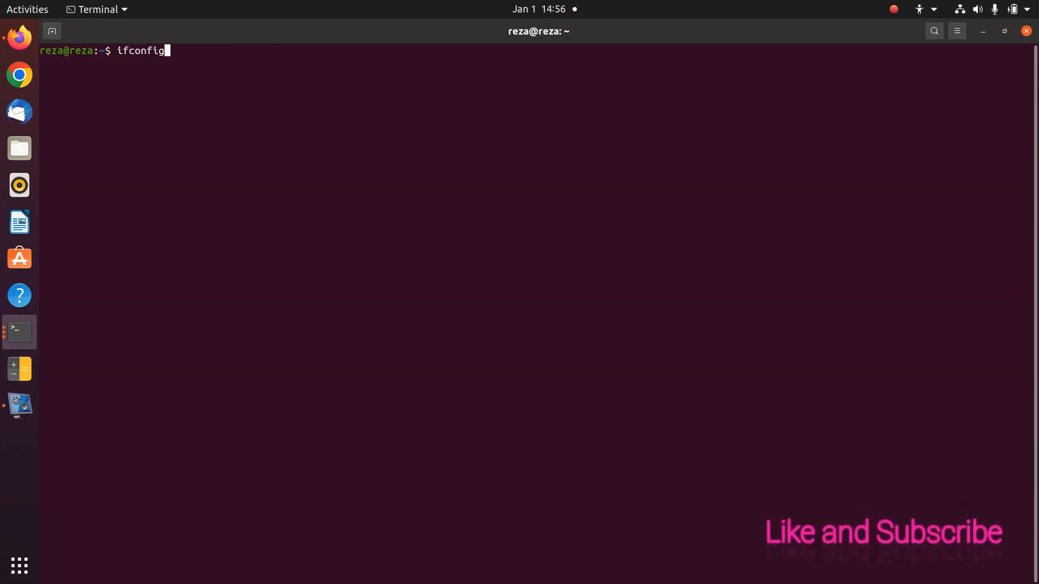
pyautogui.press('Return')
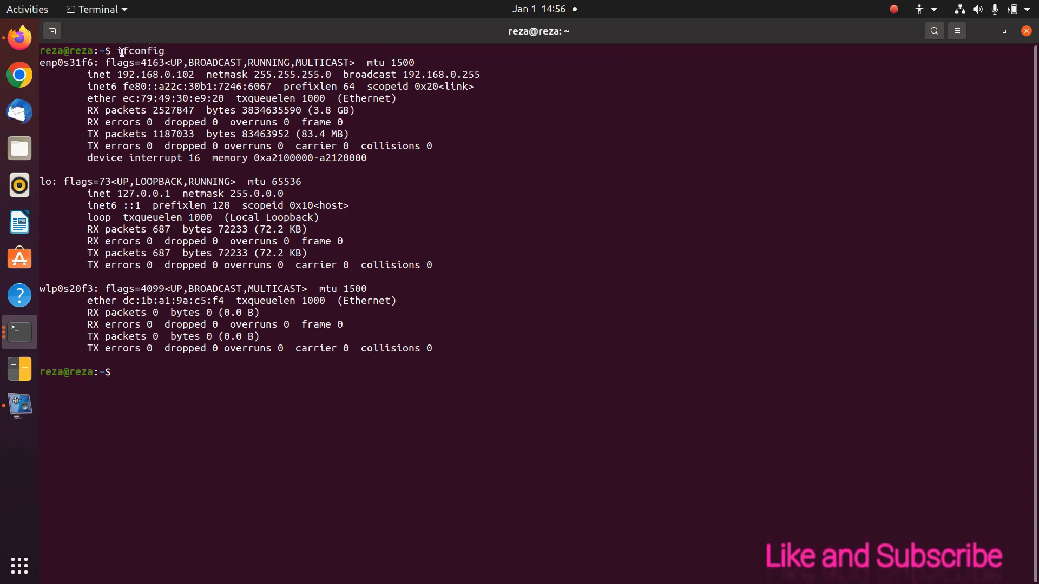
pyautogui.doubleClick(66, 63)
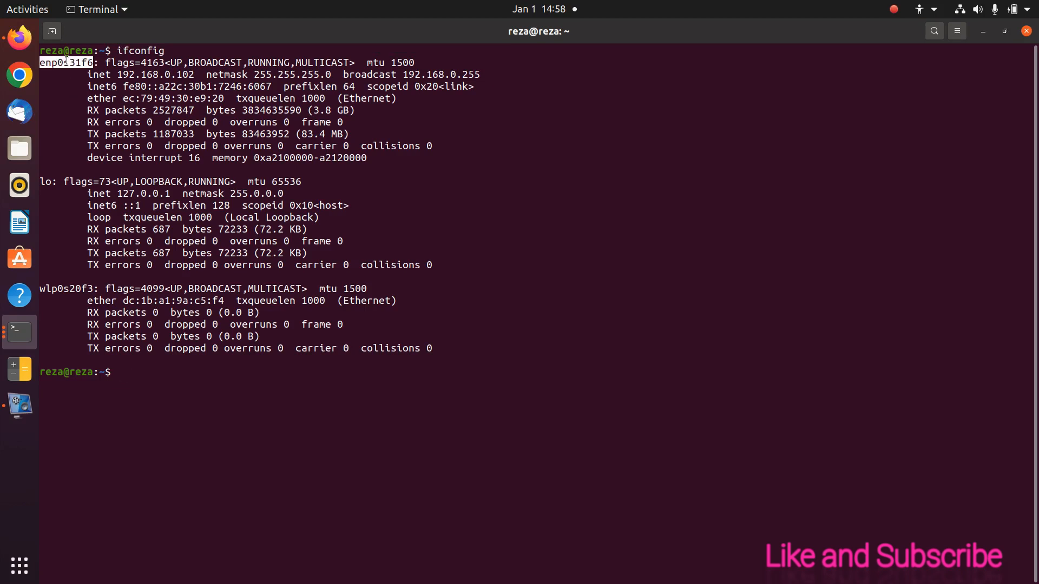
pyautogui.moveTo(18, 222)
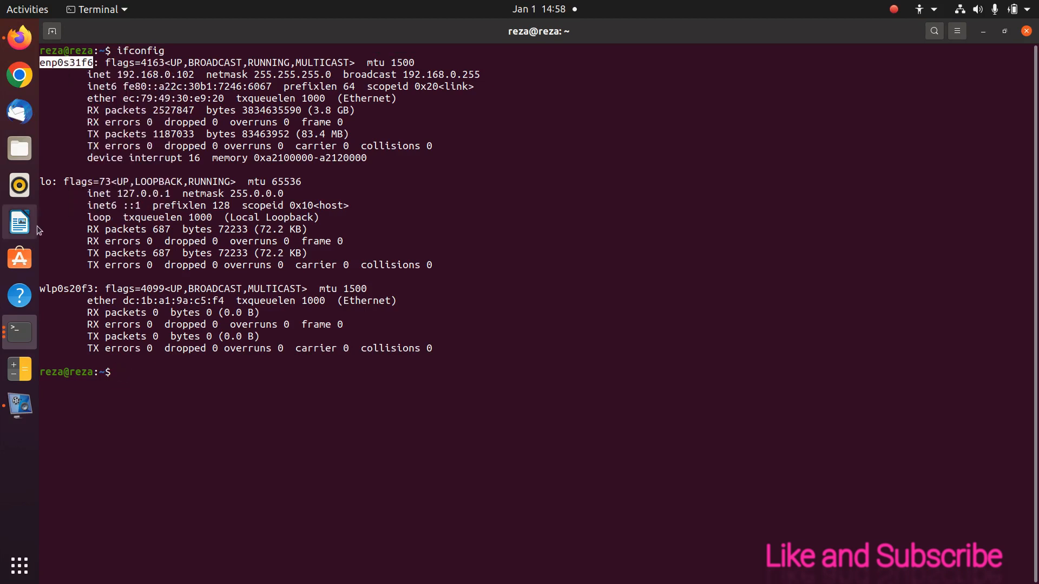
pyautogui.moveTo(18, 333)
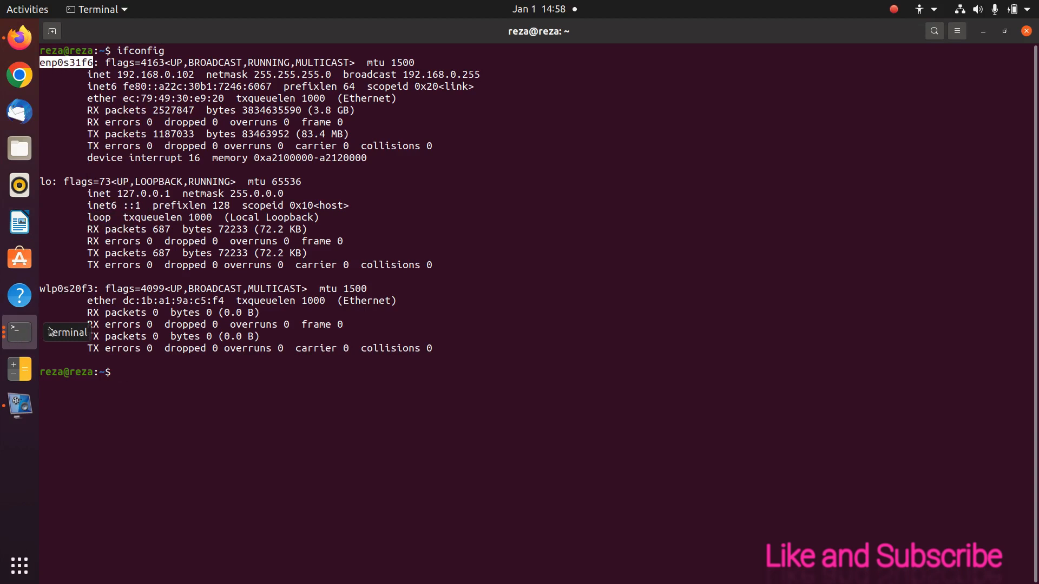
pyautogui.write('bmon')
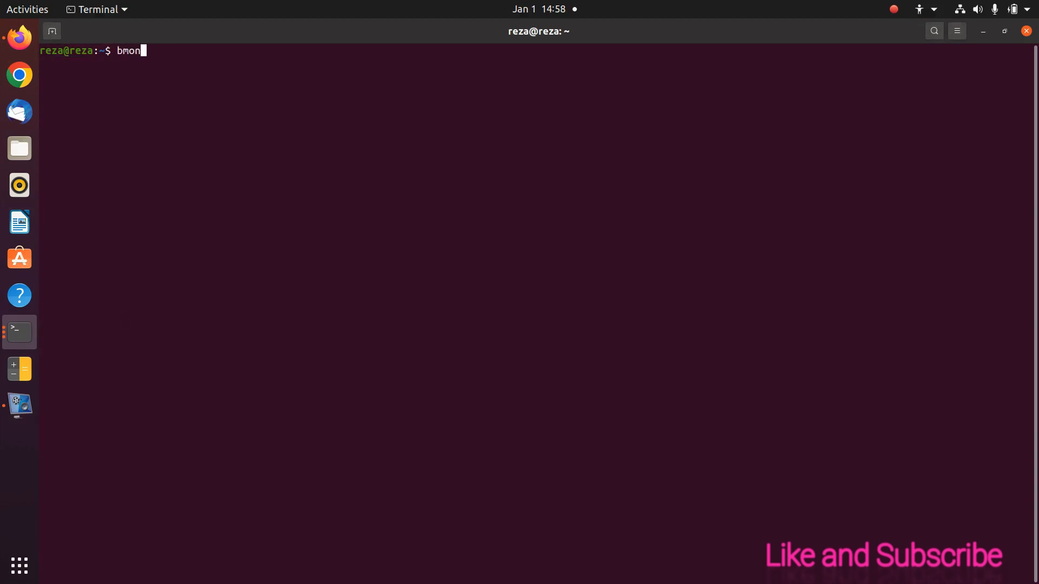
# Step: Launch bmon -b -p enp0s31f6 to monitor only the ethernet interface in bits
pyautogui.write('-b')
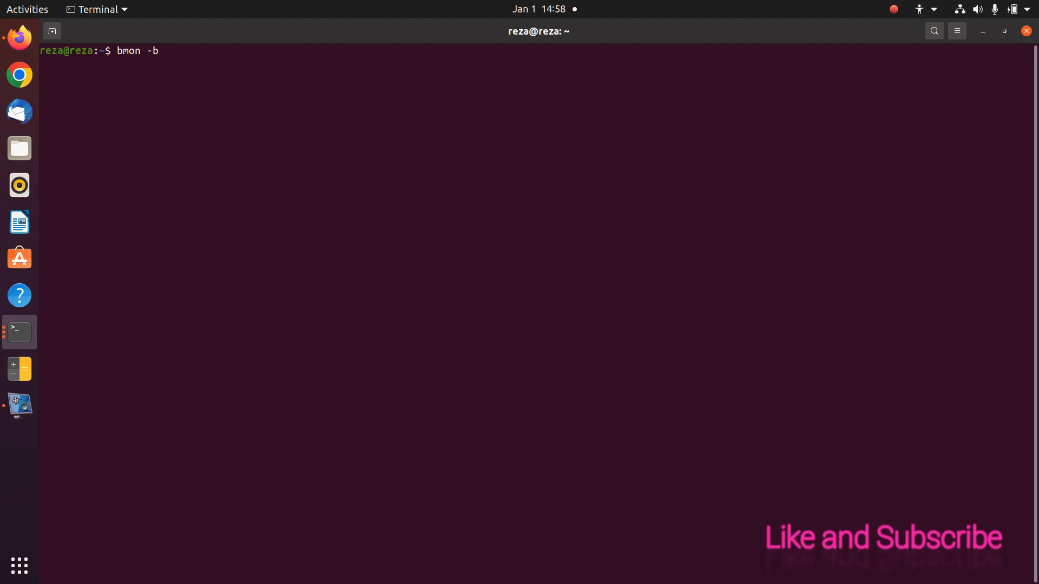
pyautogui.write('-p')
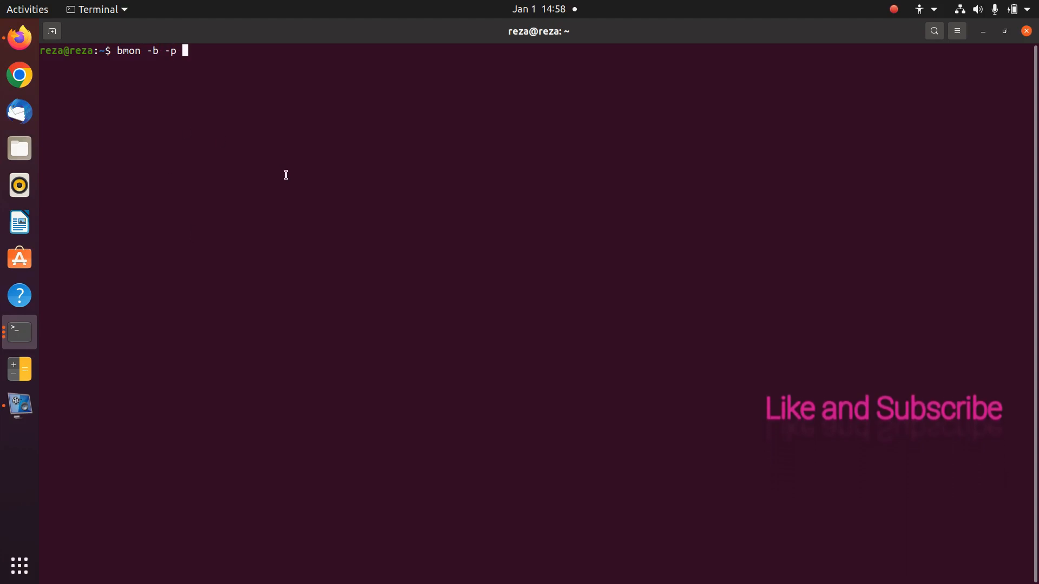
pyautogui.write('enp0s31f6')
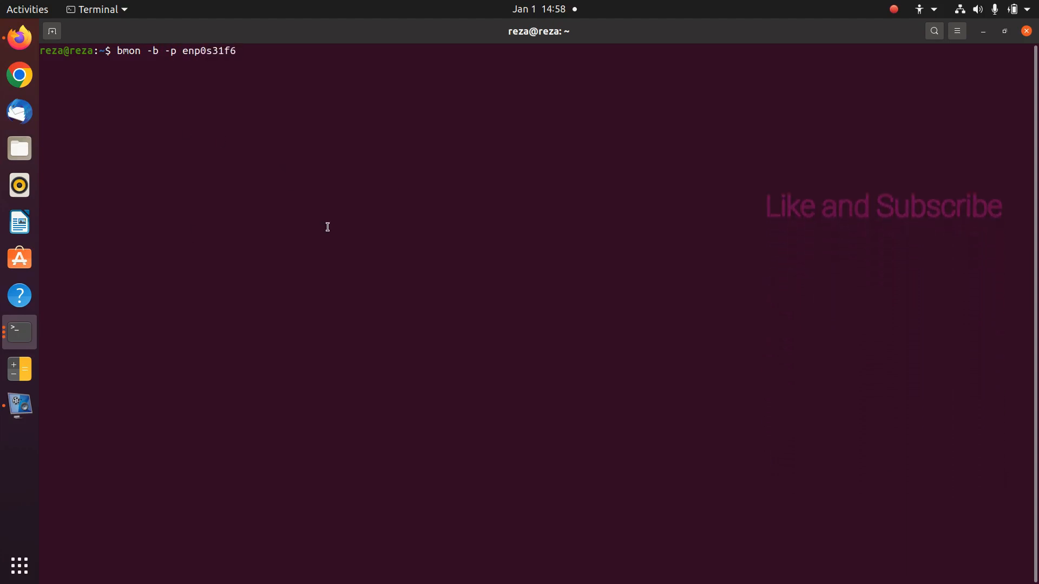
pyautogui.press('Return')
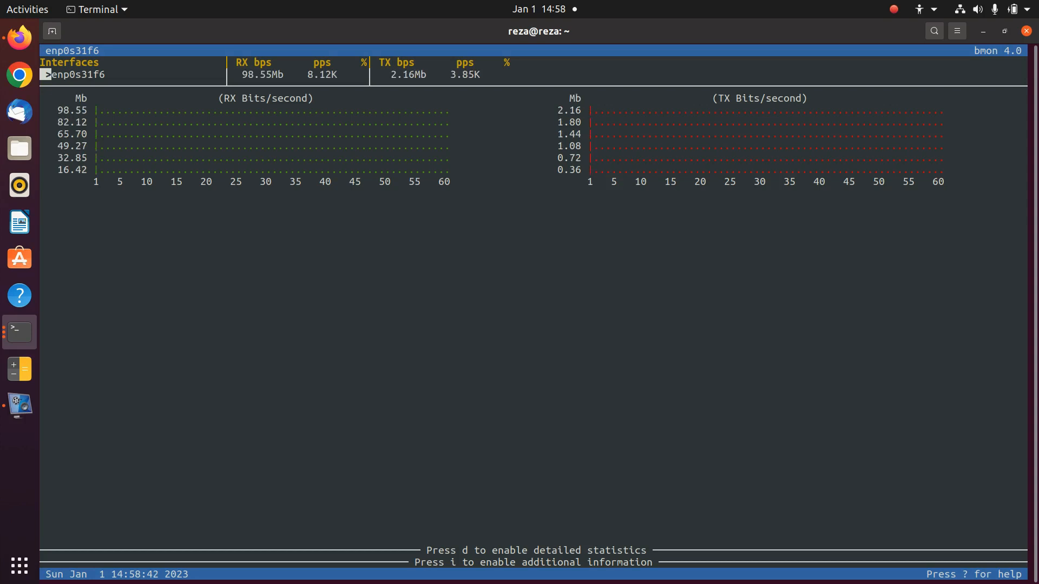